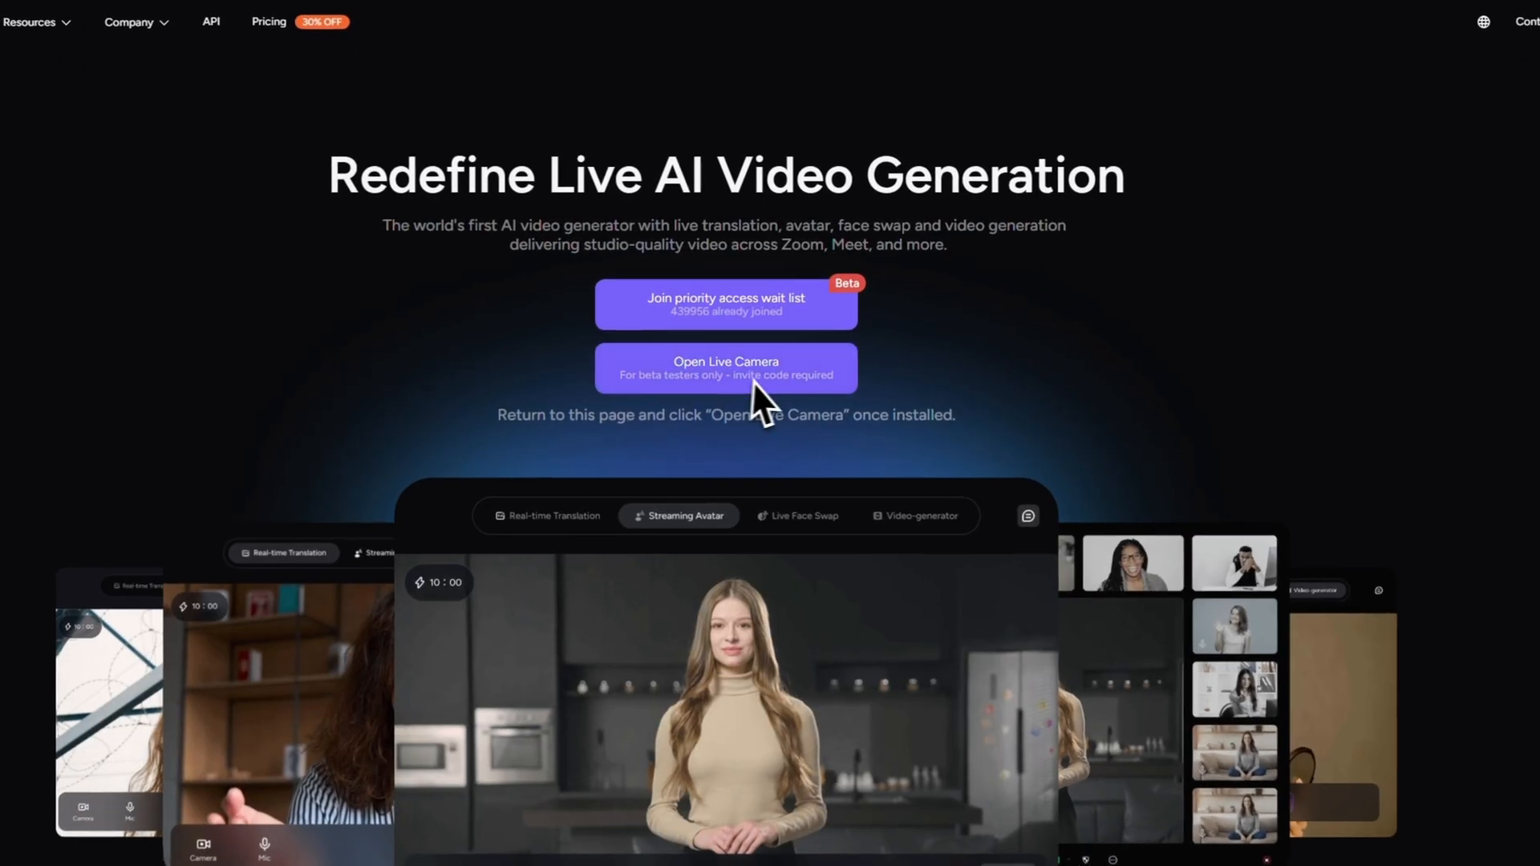
Launch Akool Camera, confirm the chosen streaming avatar, and start the live stream
left_click(726, 368)
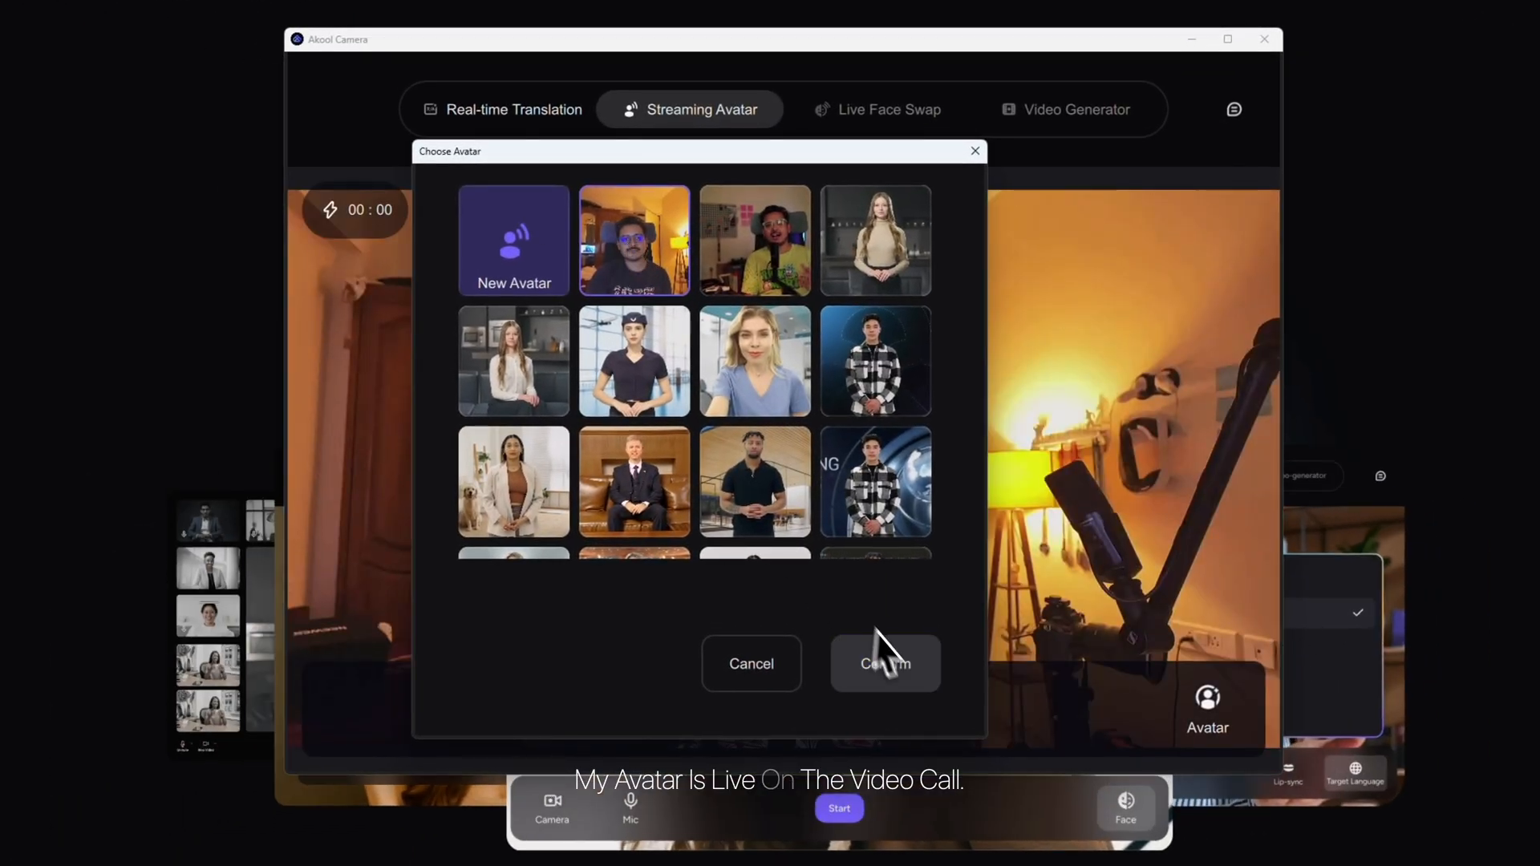
left_click(883, 663)
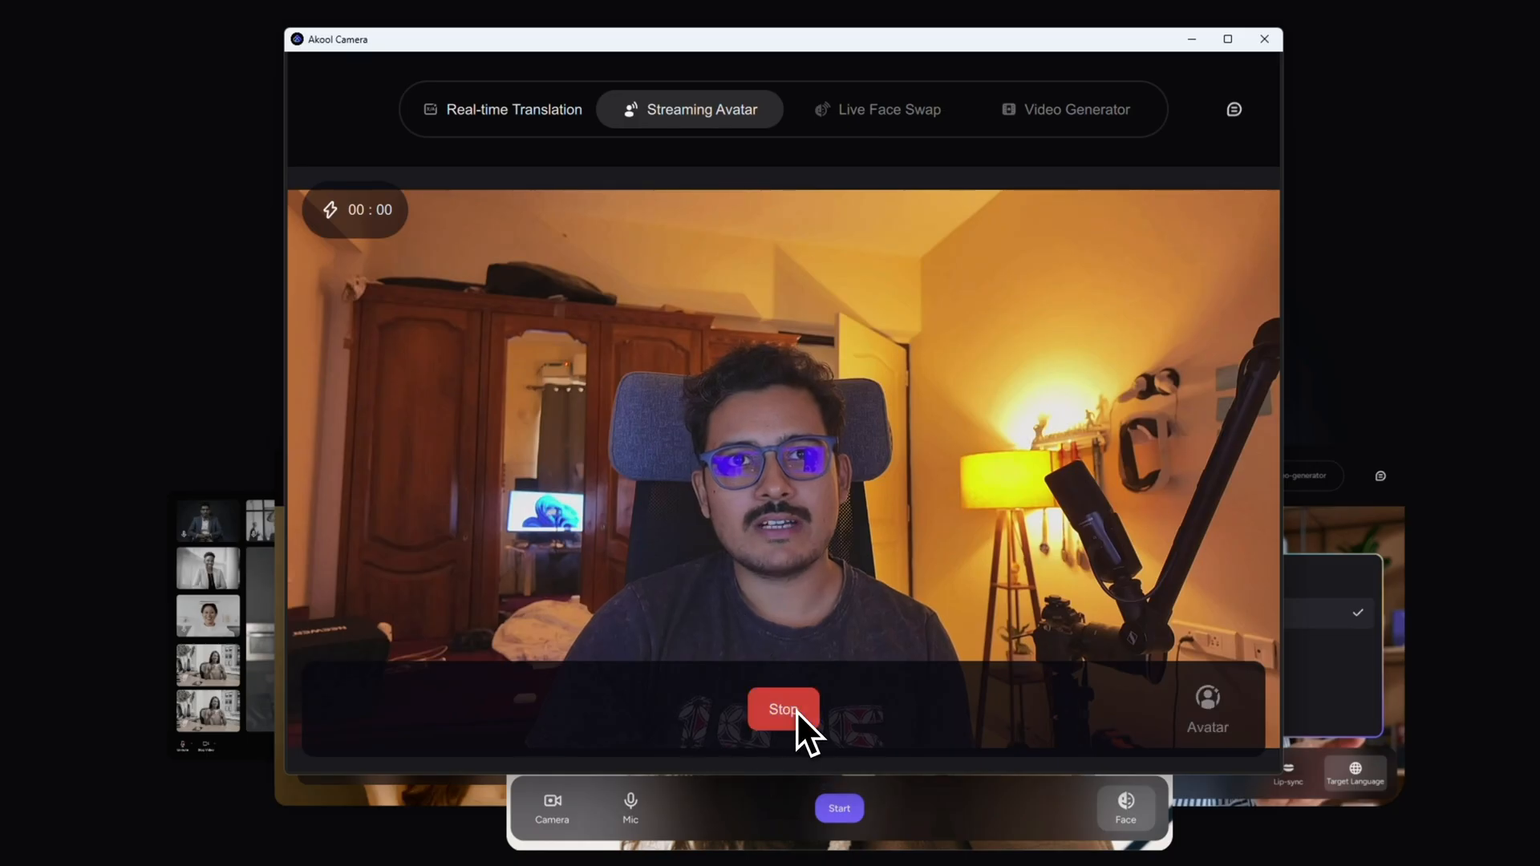
left_click(783, 709)
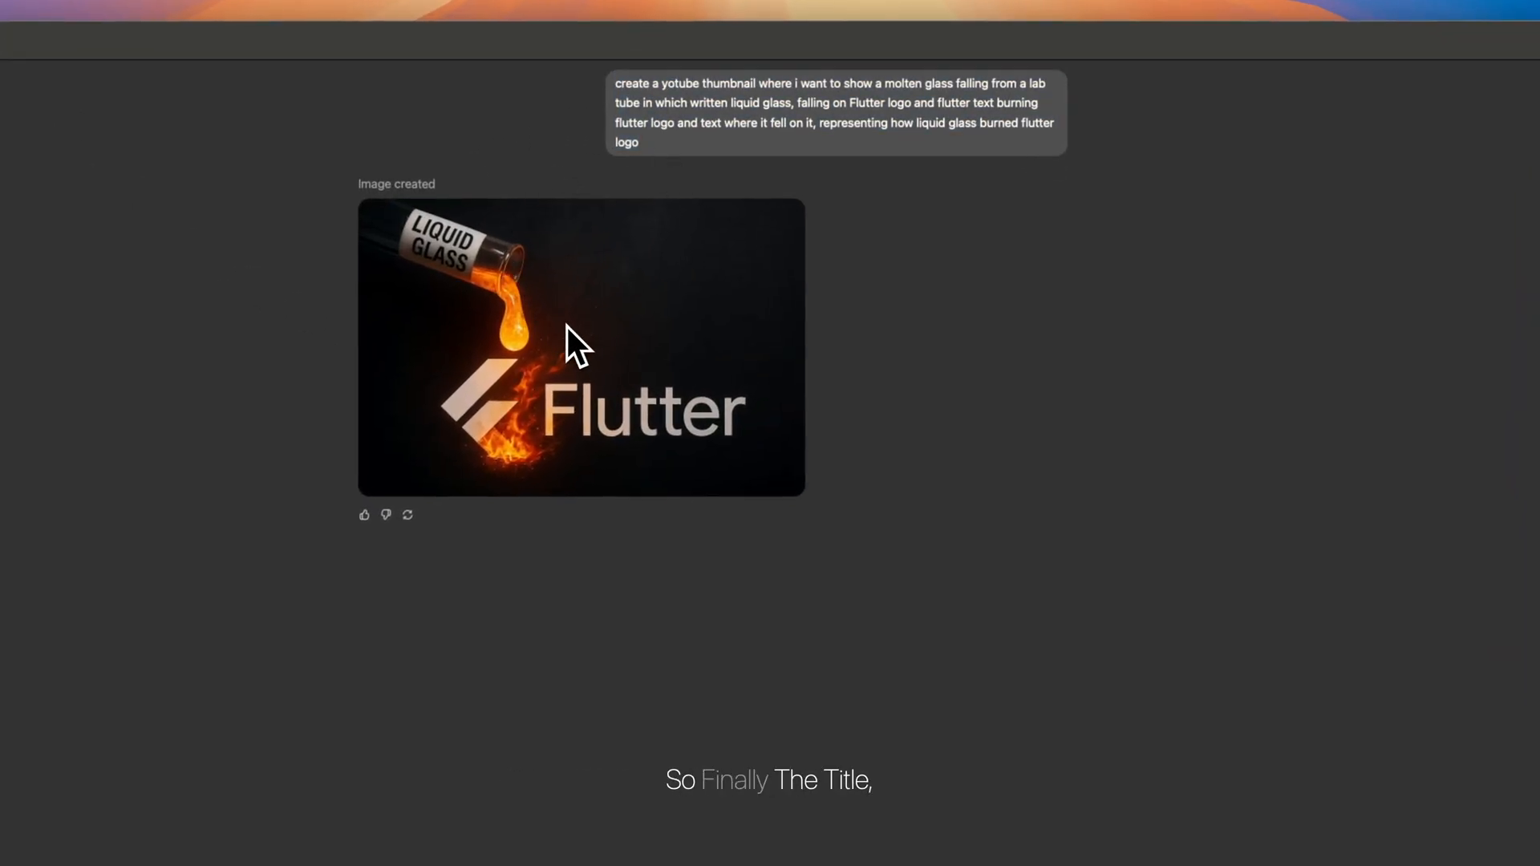
Open the generated Flutter liquid-glass thumbnail from the chat in the full-size preview
double_click(579, 347)
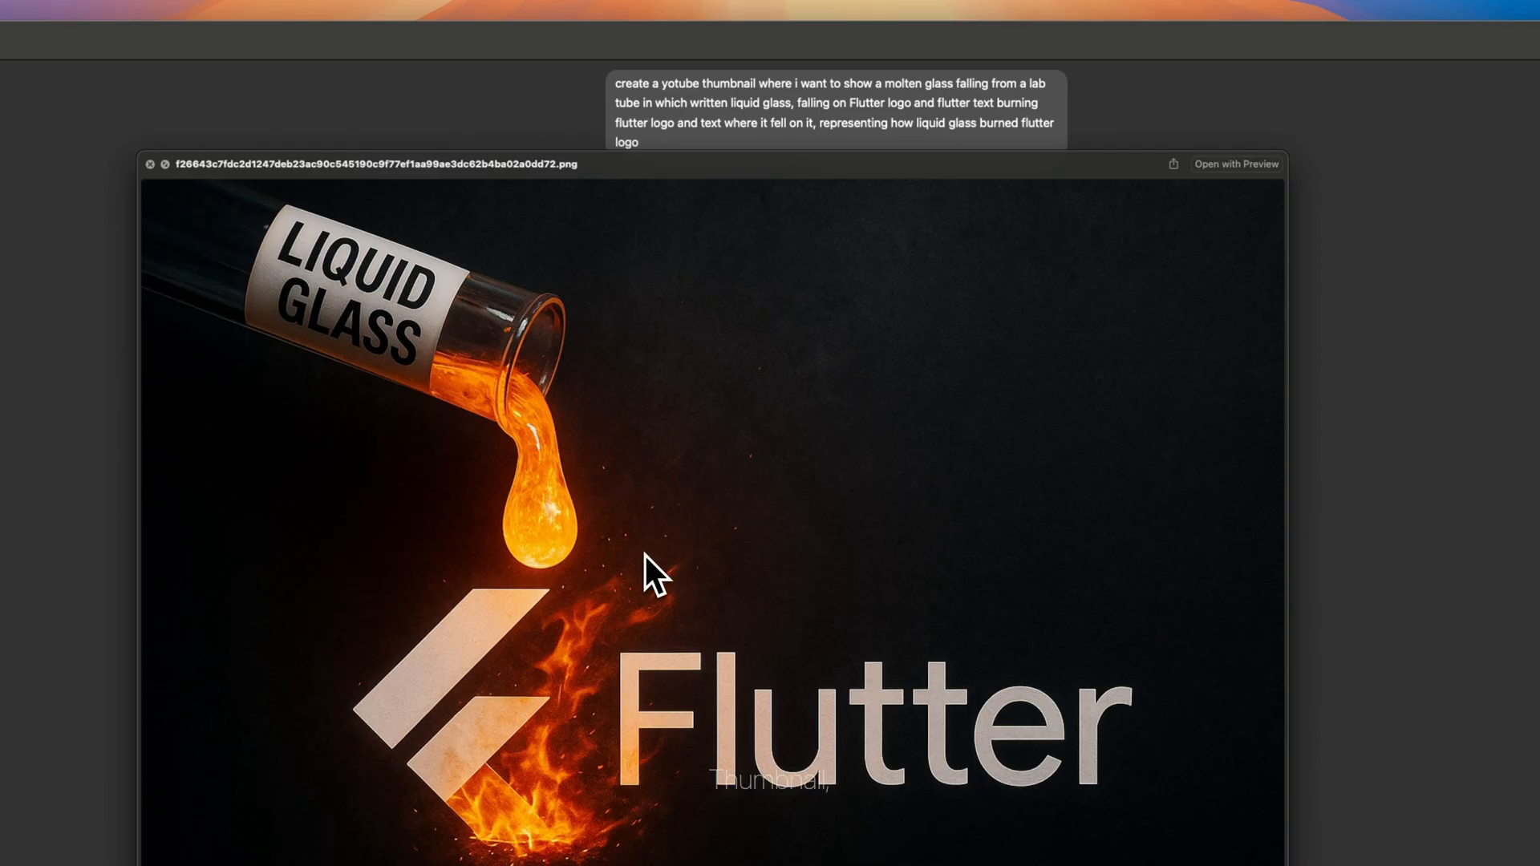